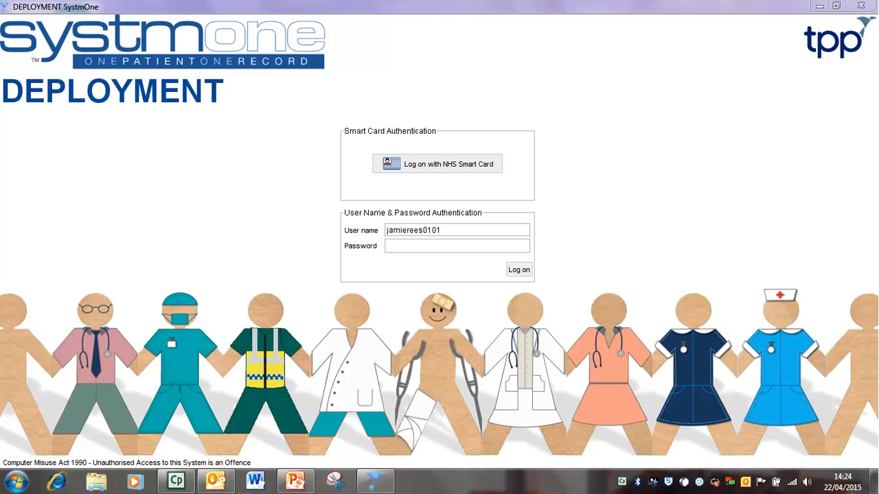
Log on with the account password to reach the TPP Contact Tracking screen.
{"action": "left_click", "coordinate": [518, 269]}
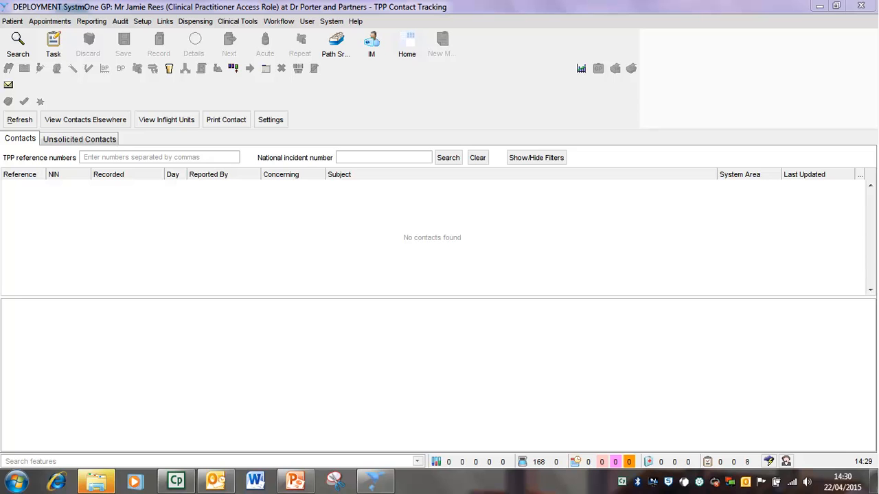
{"action": "mouse_move", "coordinate": [53, 41]}
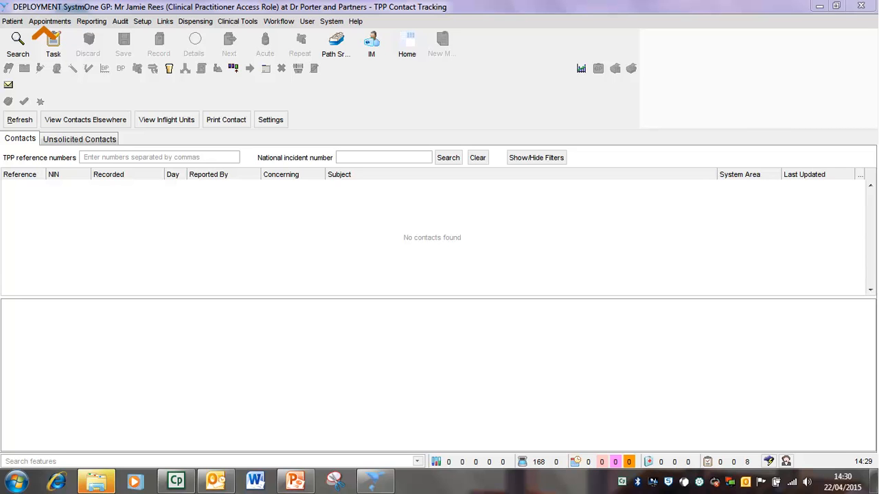
Bring up the Print Evacuation List for Dr Porter and Partners via the Appointments menu.
{"action": "left_click", "coordinate": [59, 21]}
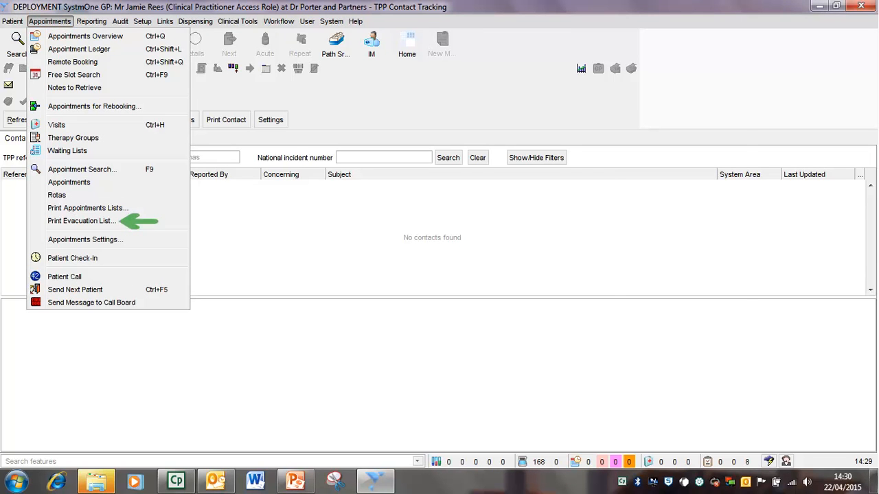
{"action": "left_click", "coordinate": [81, 220]}
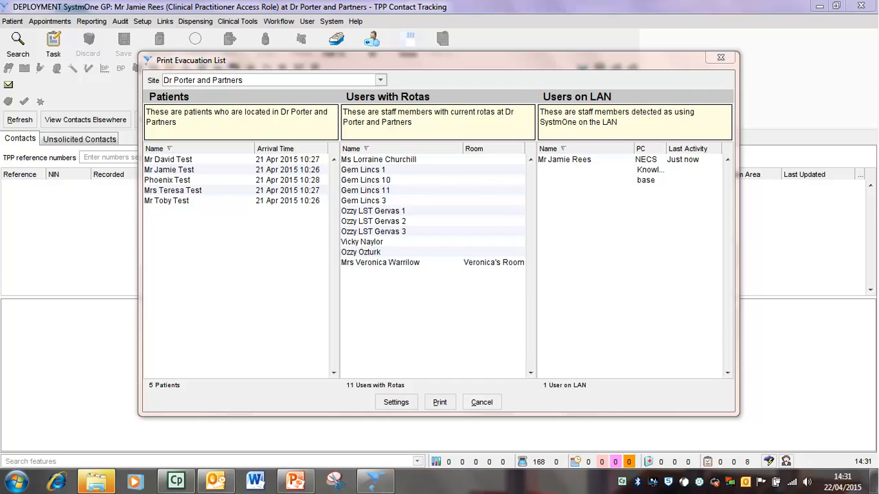
{"action": "left_click", "coordinate": [396, 402]}
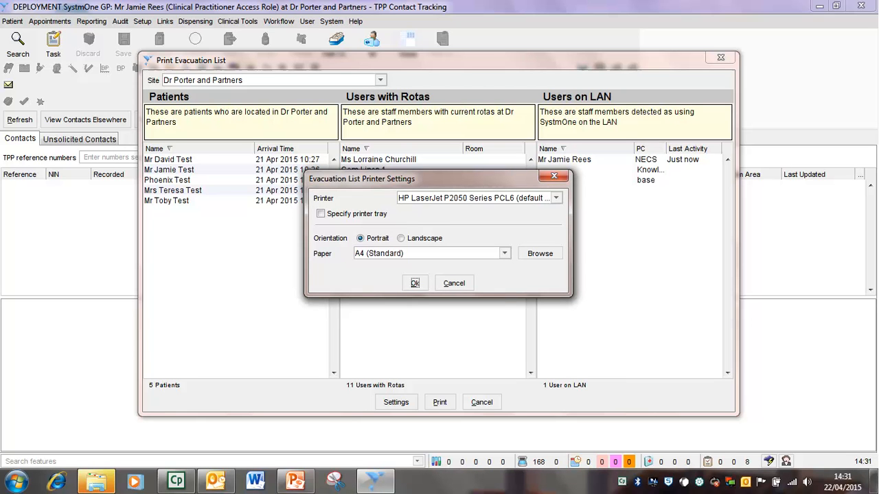
{"action": "mouse_move", "coordinate": [415, 283]}
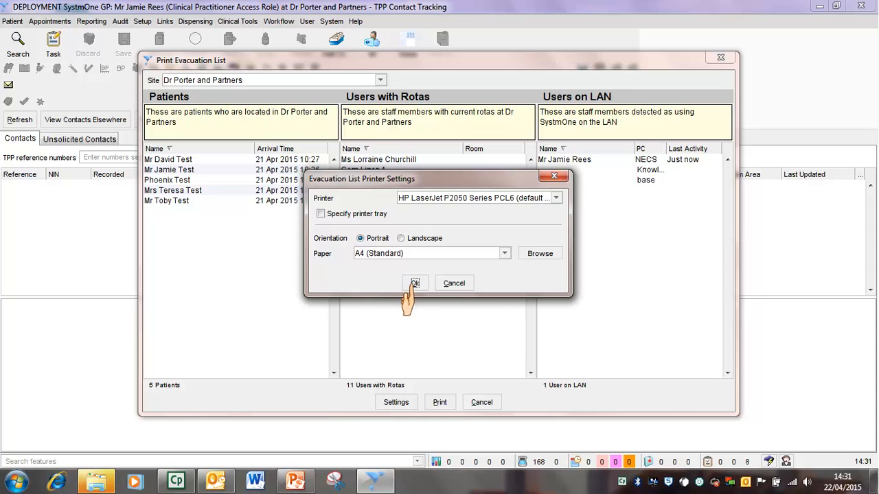
{"action": "left_click", "coordinate": [413, 283]}
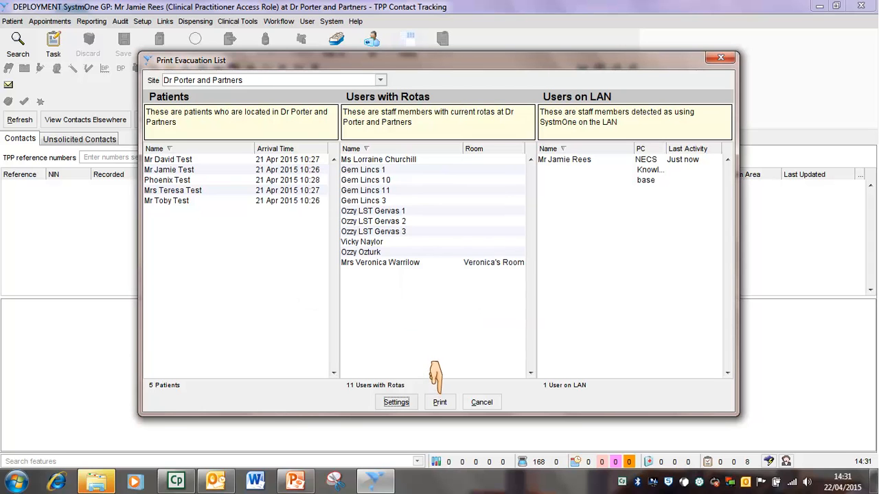
{"action": "left_click", "coordinate": [481, 403]}
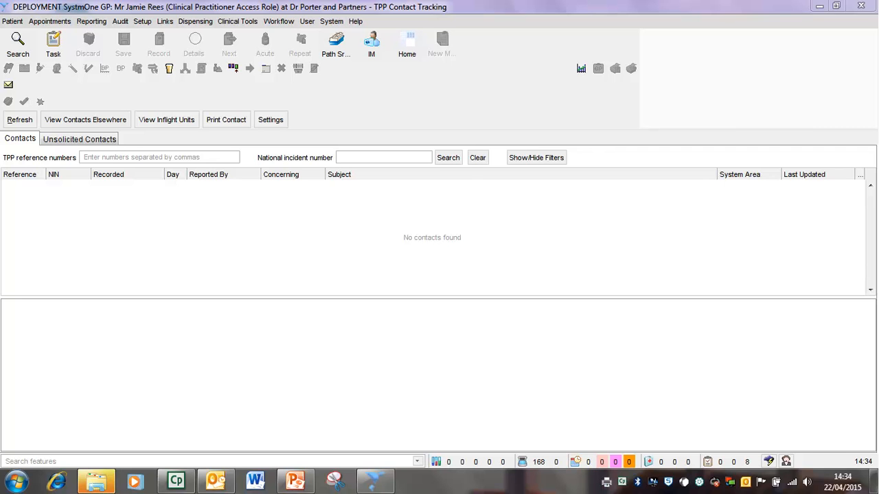
Set this PC's location description to 'Consulting Room 1' in PC Settings and confirm.
{"action": "left_click", "coordinate": [344, 22]}
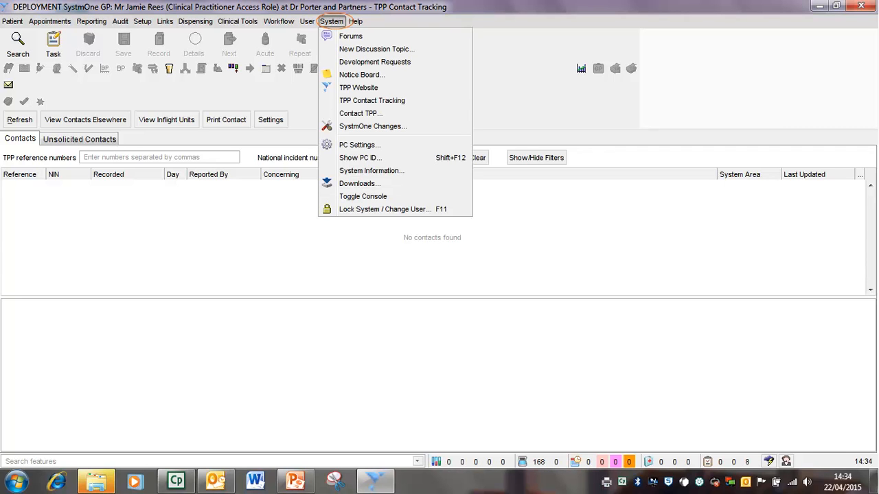
{"action": "mouse_move", "coordinate": [360, 145]}
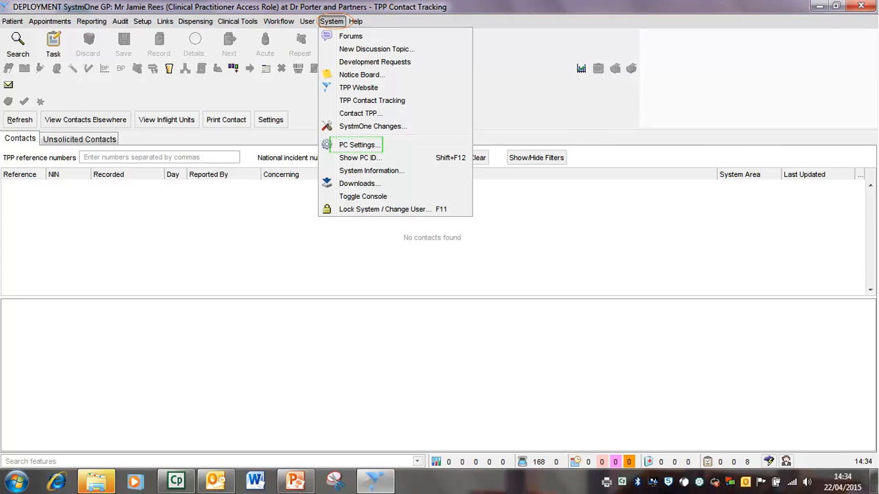
{"action": "left_click", "coordinate": [358, 145]}
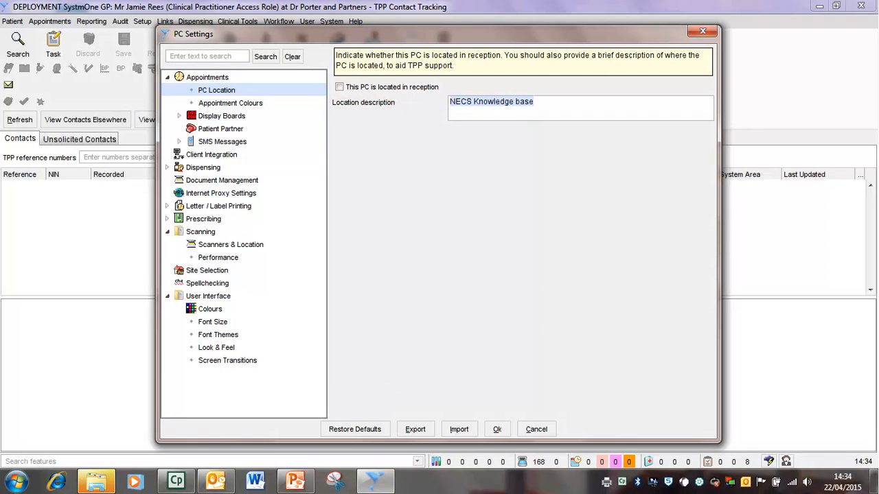
{"action": "type", "text": "Consulting"}
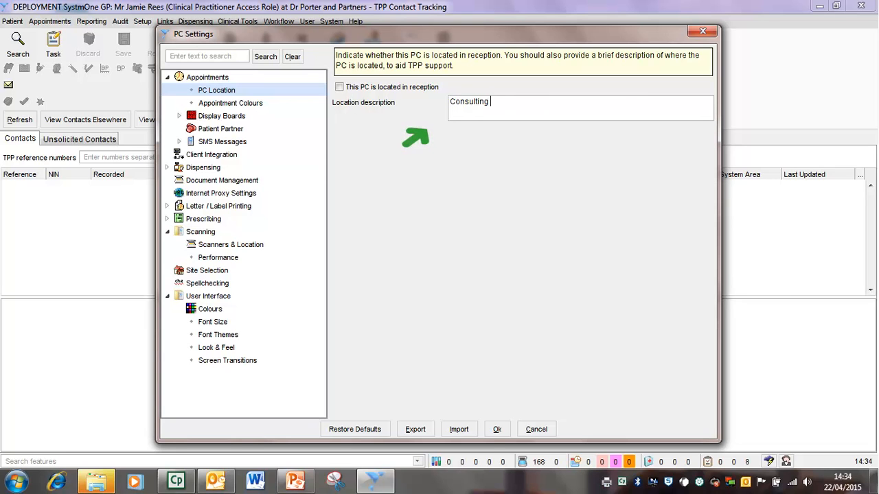
{"action": "type", "text": "Room 1"}
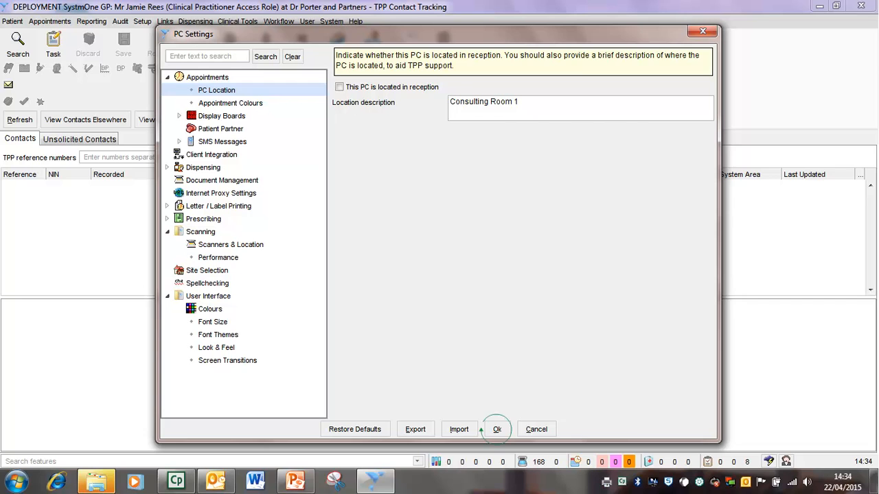
{"action": "left_click", "coordinate": [495, 429]}
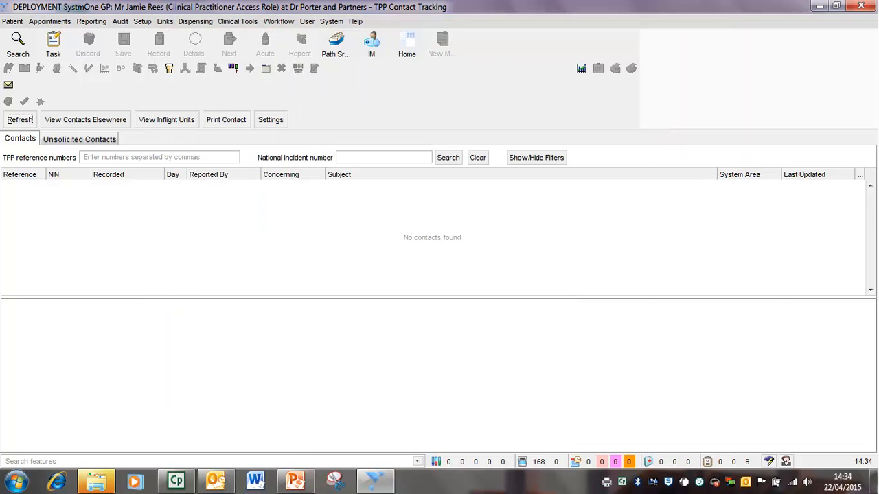